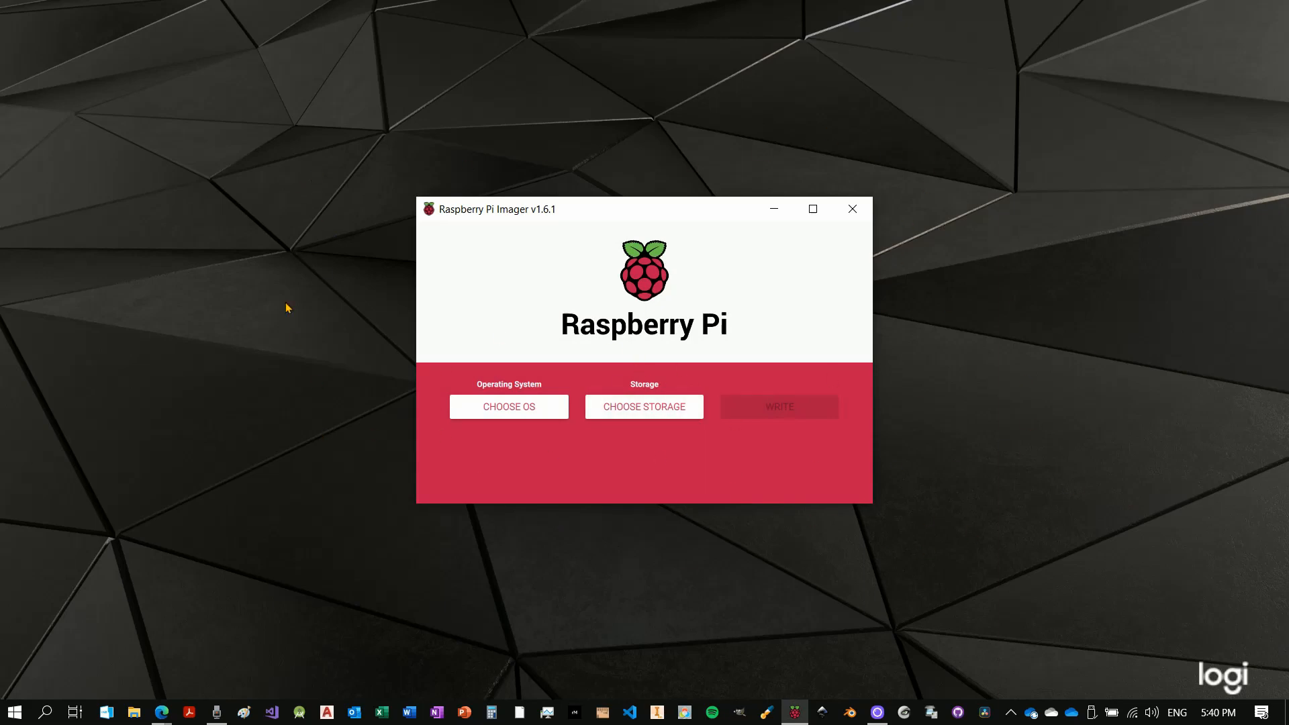
pyautogui.moveTo(395, 575)
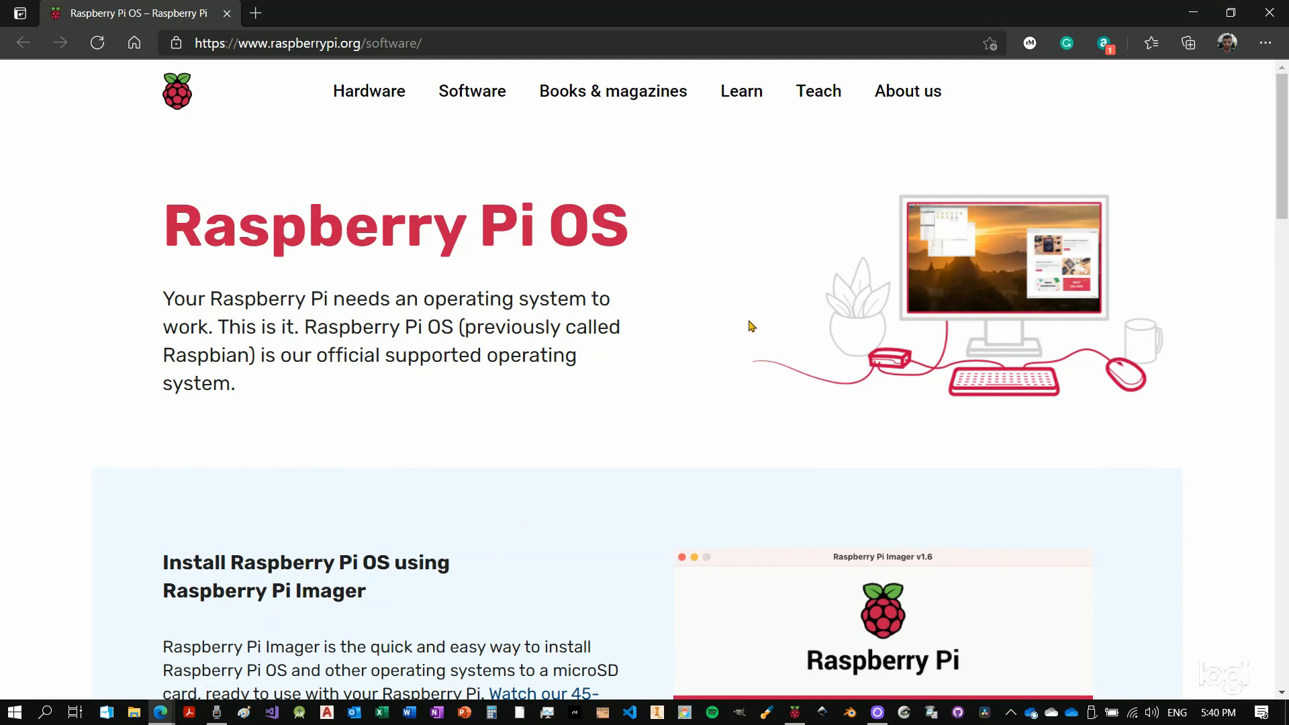
# Step: Choose Ubuntu Desktop 20.10 (RPi 4/400) from Other general purpose OS > Ubuntu
pyautogui.scroll(-3)
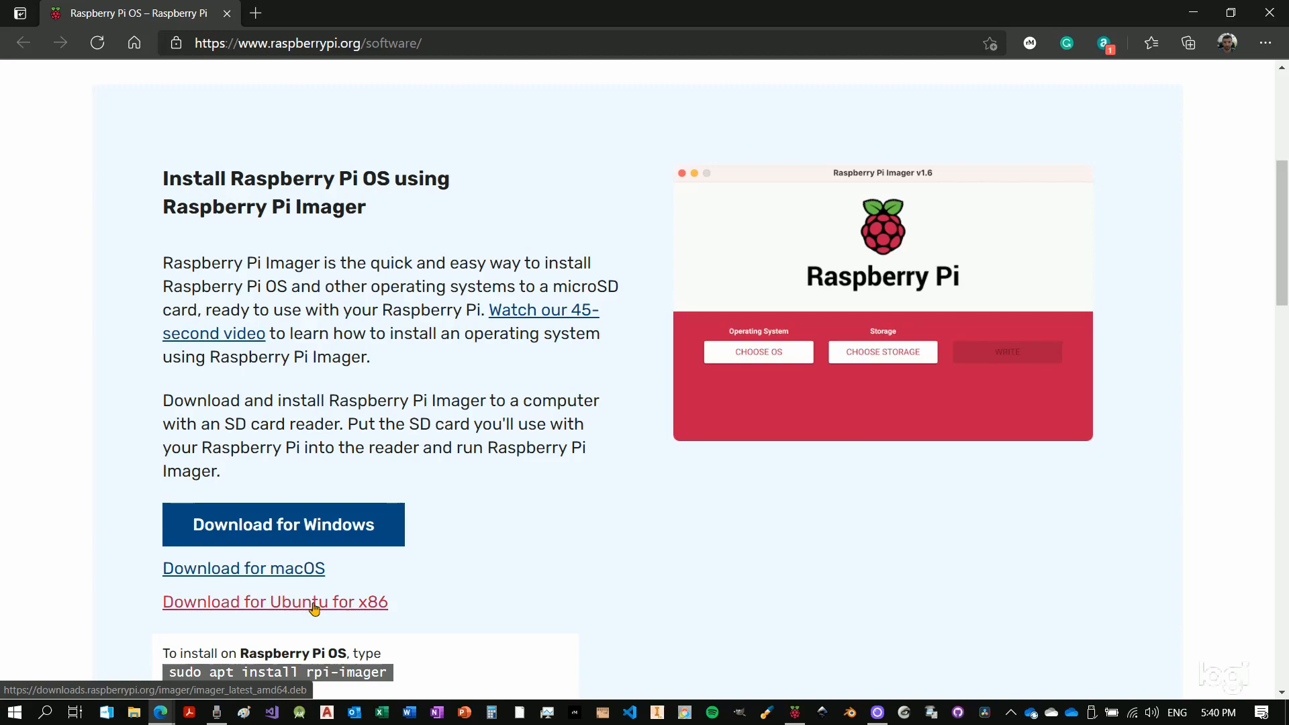
pyautogui.scroll(3)
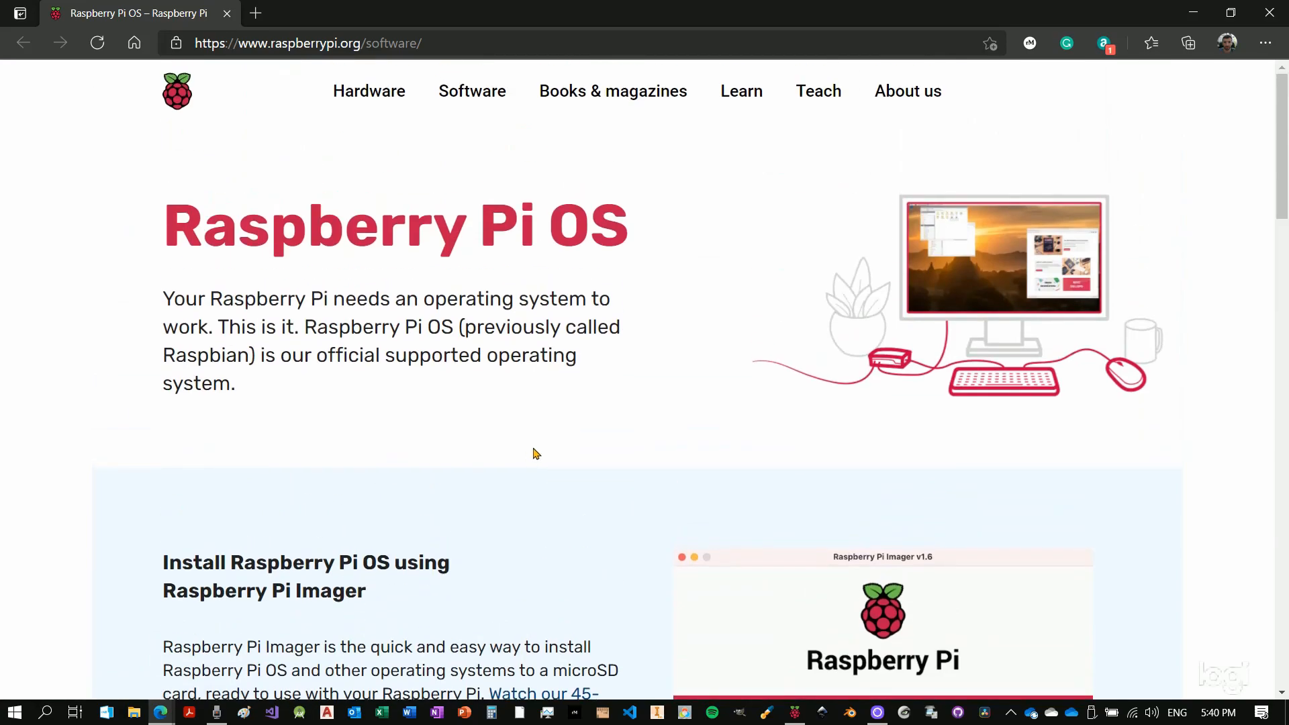
pyautogui.moveTo(1268, 14)
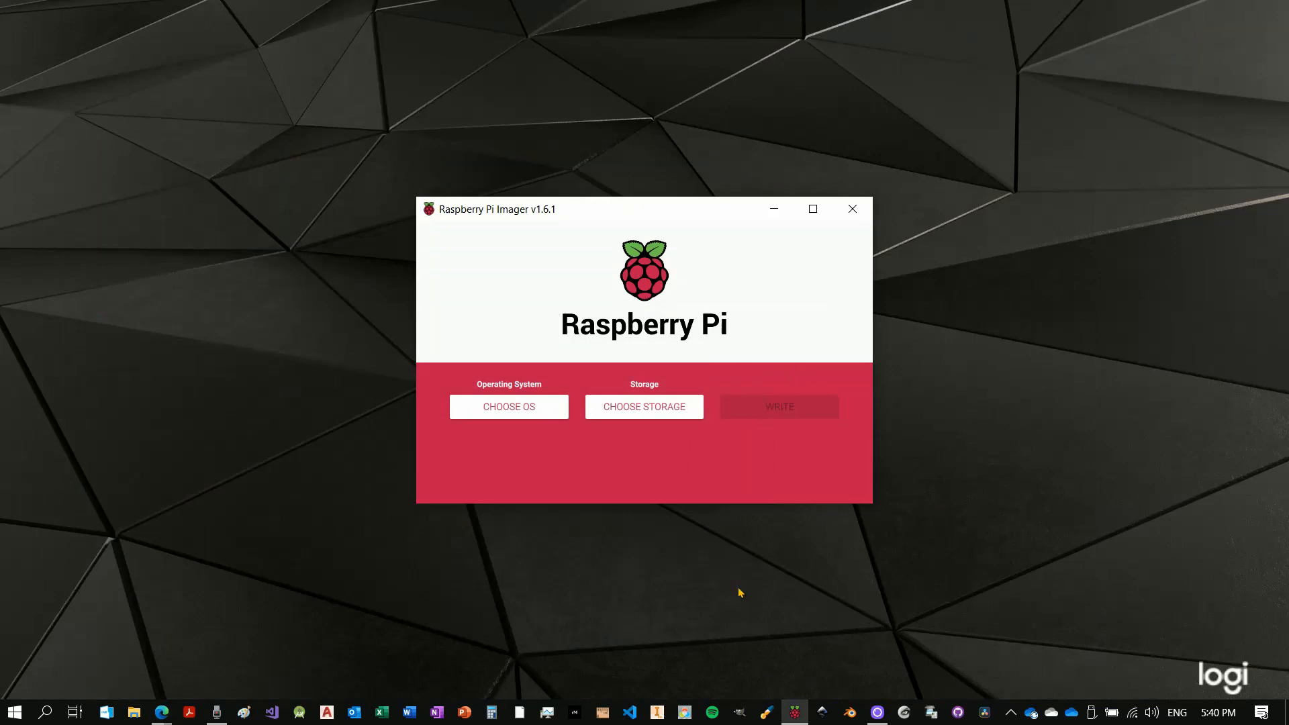
pyautogui.moveTo(508, 407)
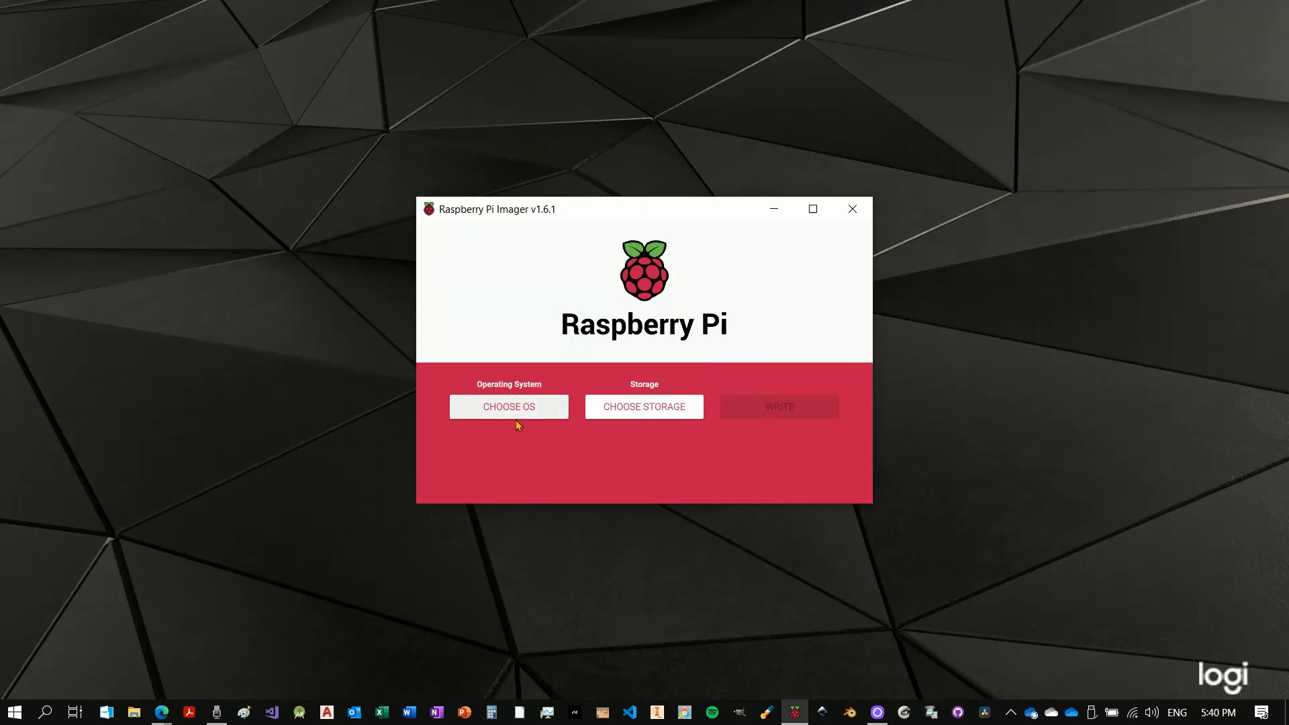
pyautogui.click(508, 407)
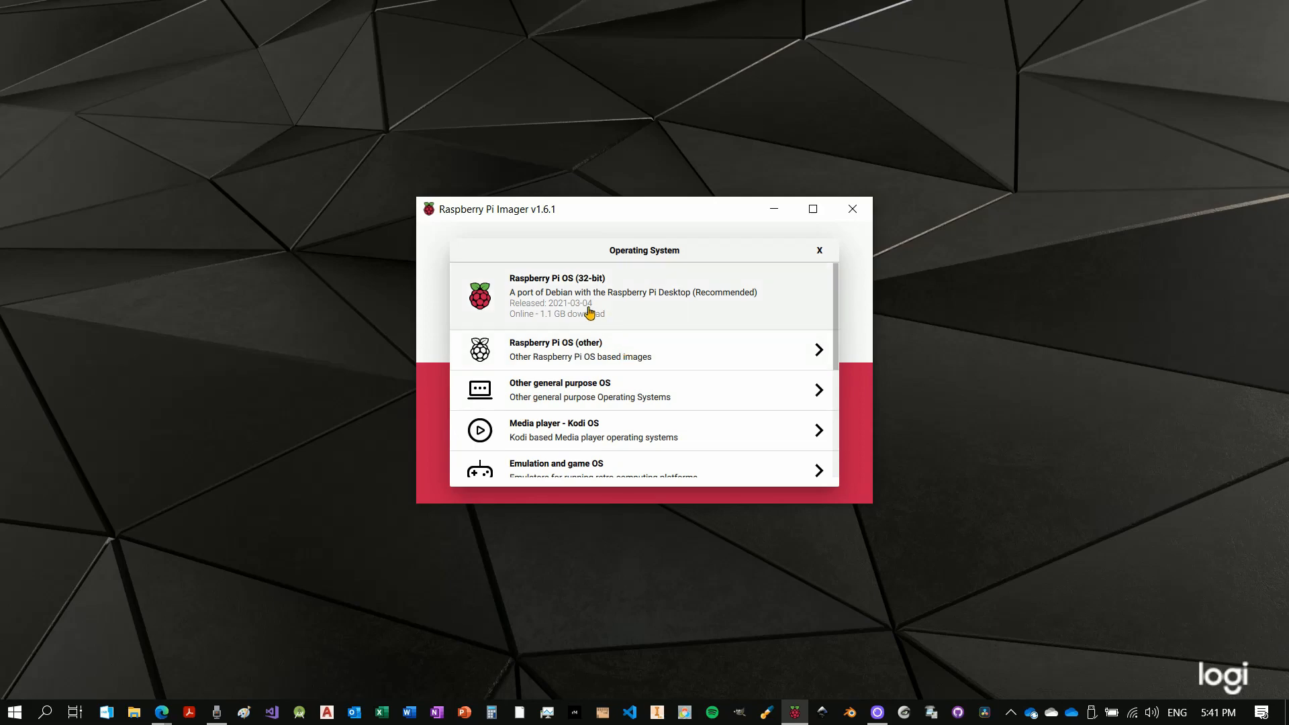
pyautogui.moveTo(561, 304)
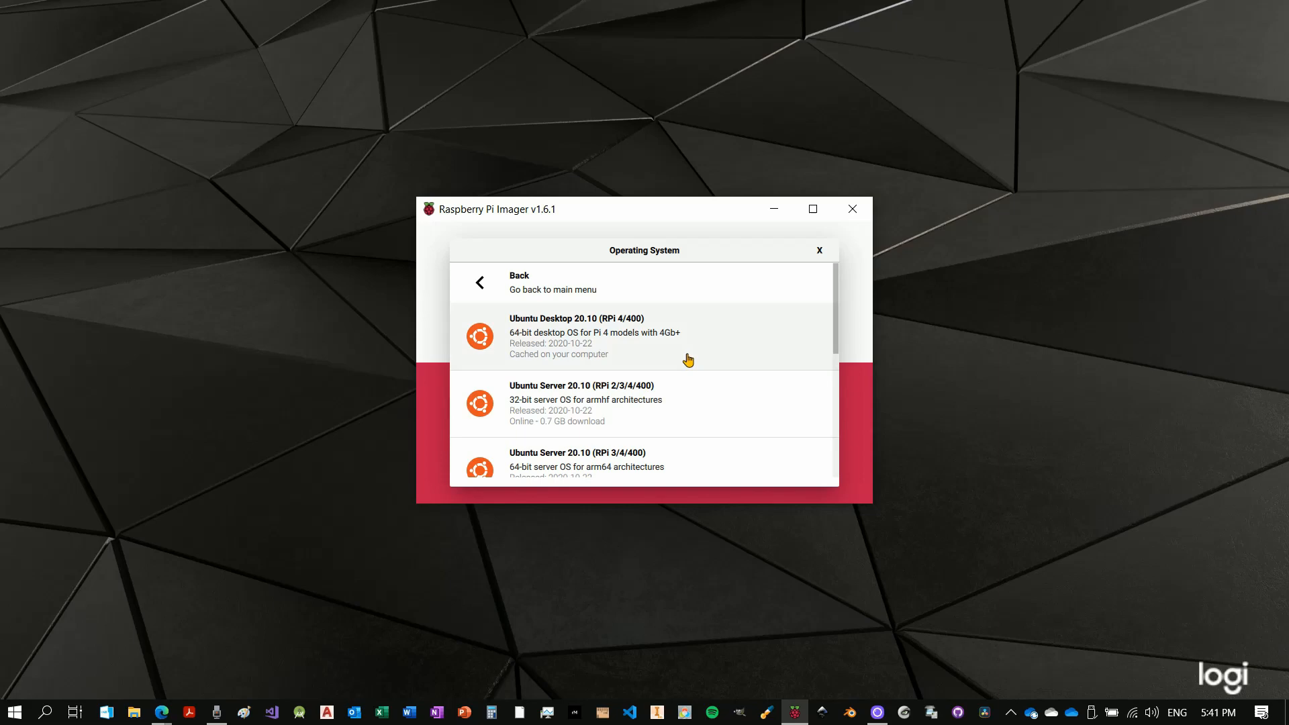
pyautogui.scroll(-3)
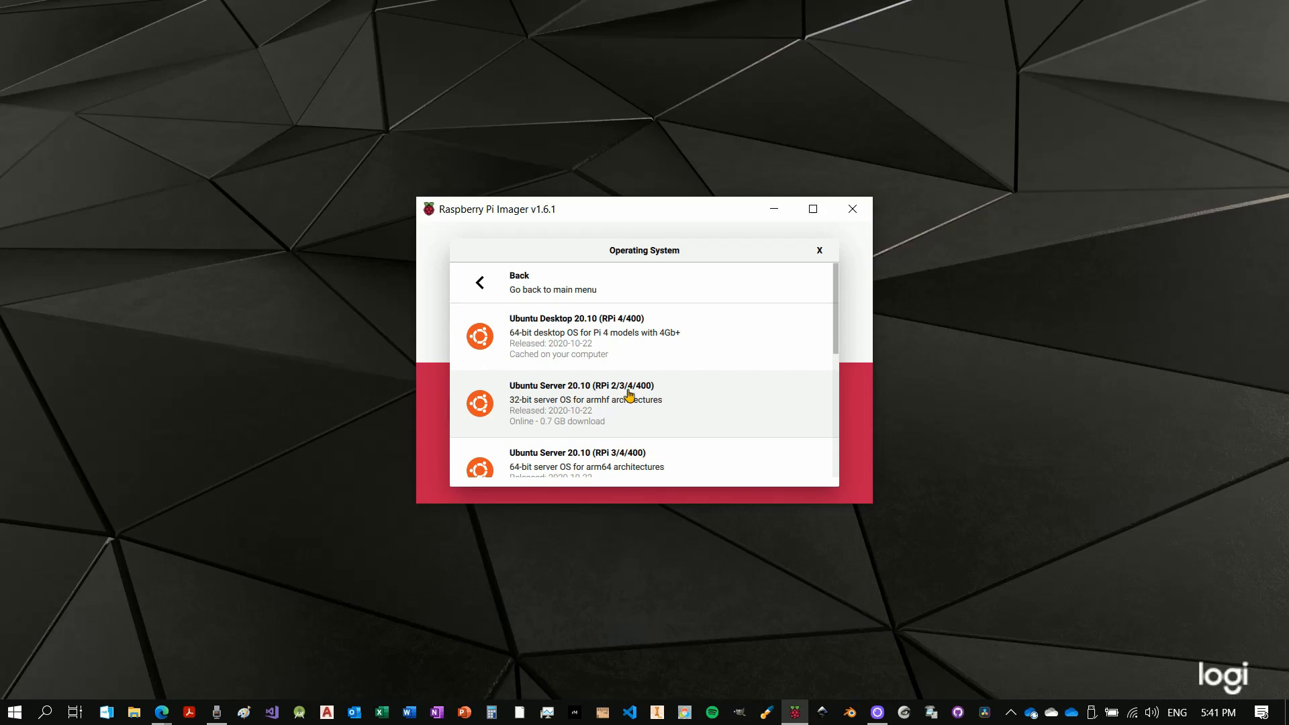
pyautogui.moveTo(564, 342)
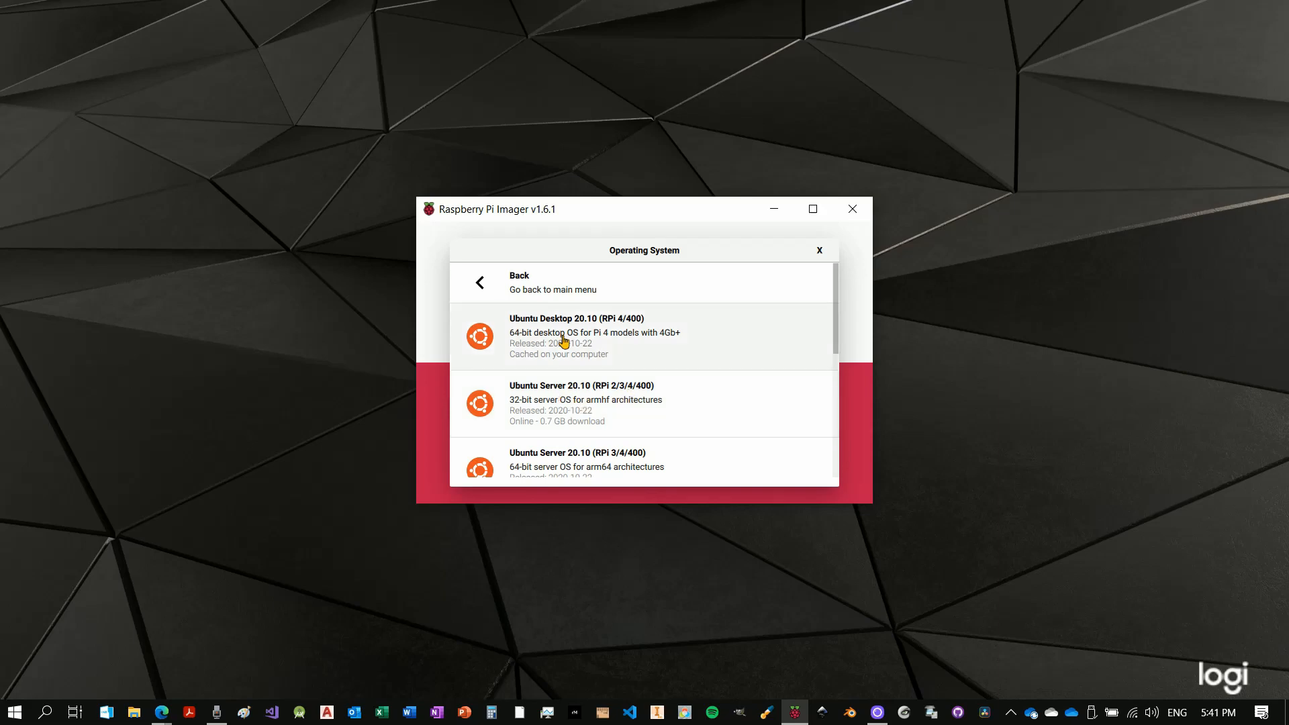
pyautogui.click(575, 336)
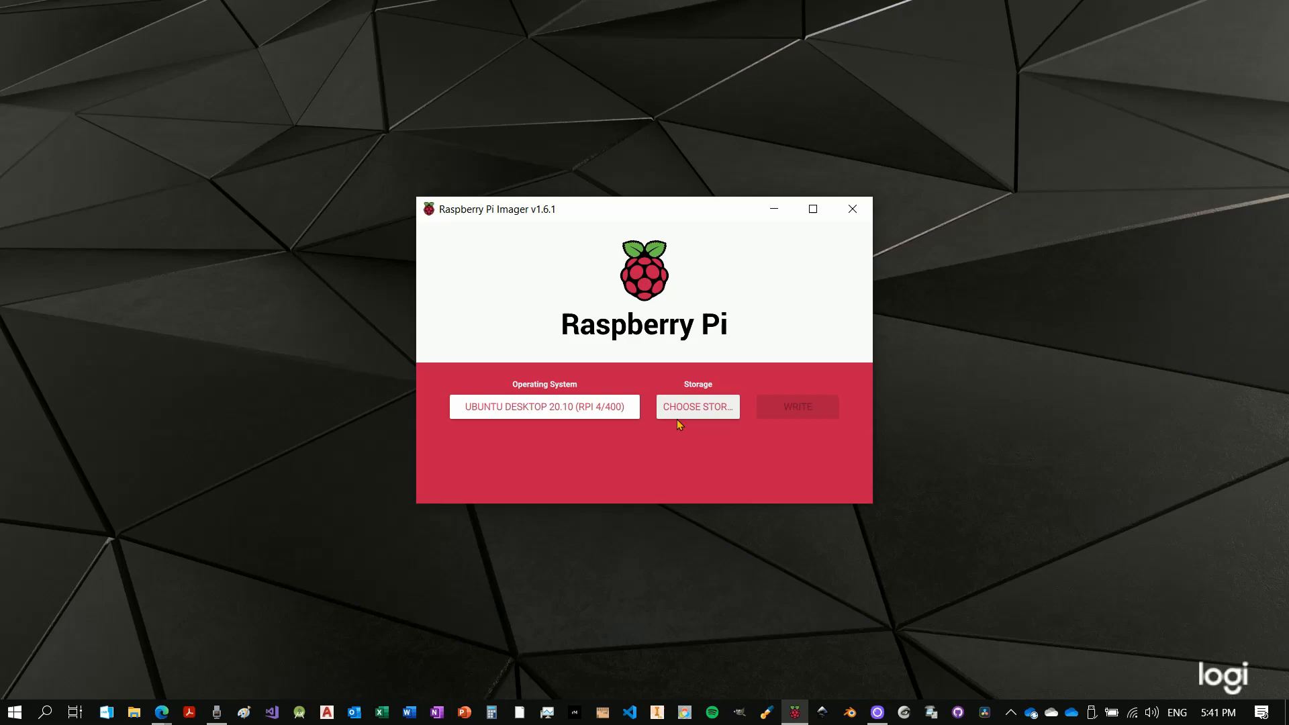
pyautogui.moveTo(739, 519)
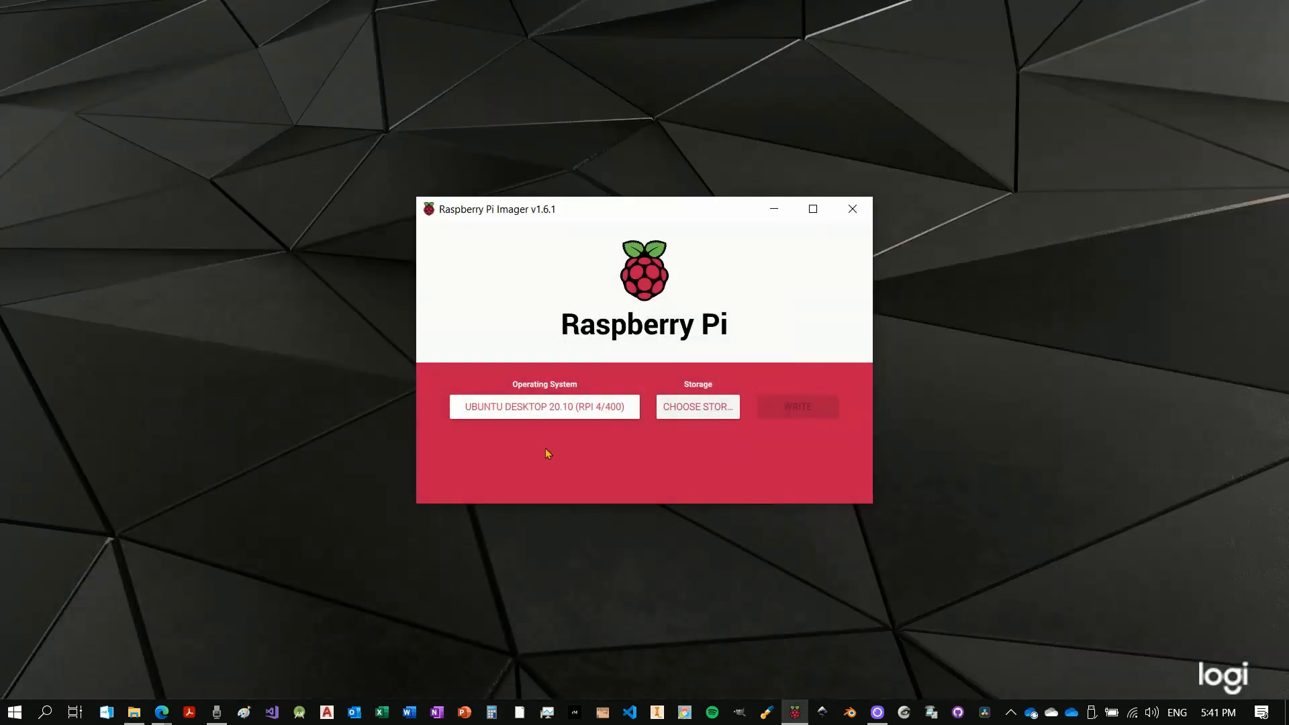
# Step: Select the 31.3 GB SDHC Card as storage and start the write
pyautogui.click(697, 406)
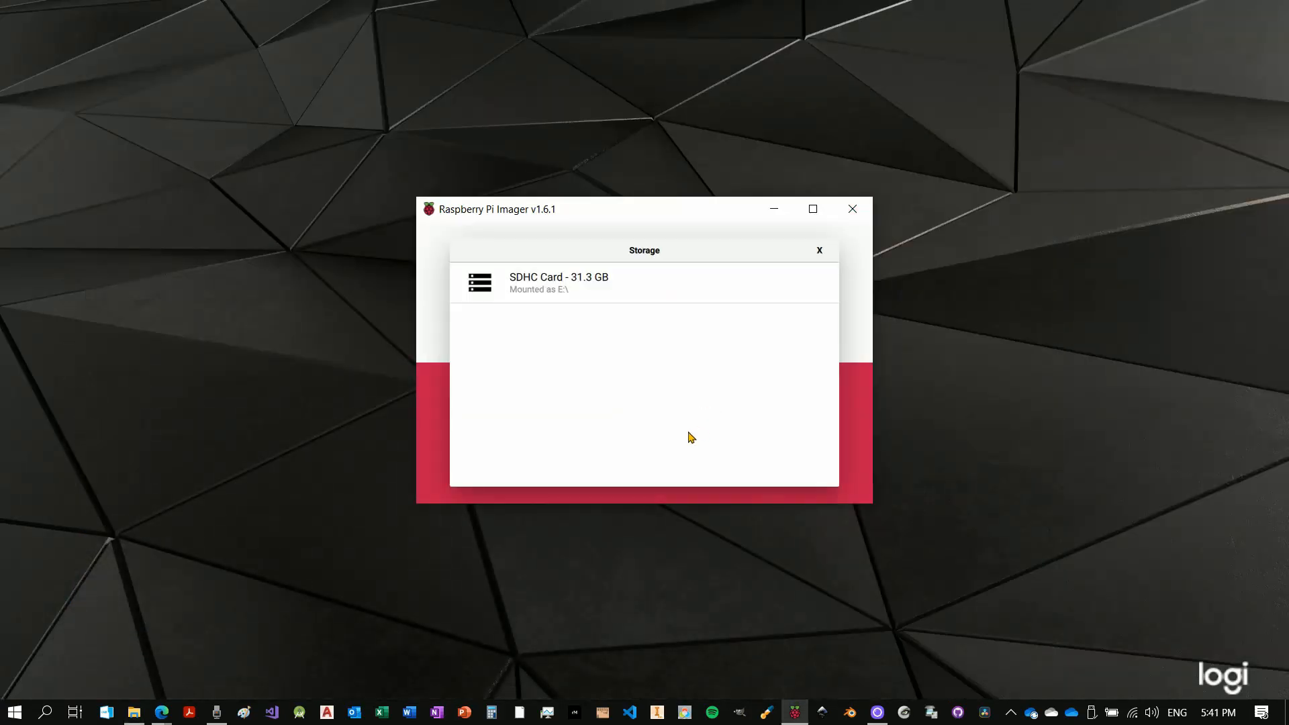
pyautogui.moveTo(562, 281)
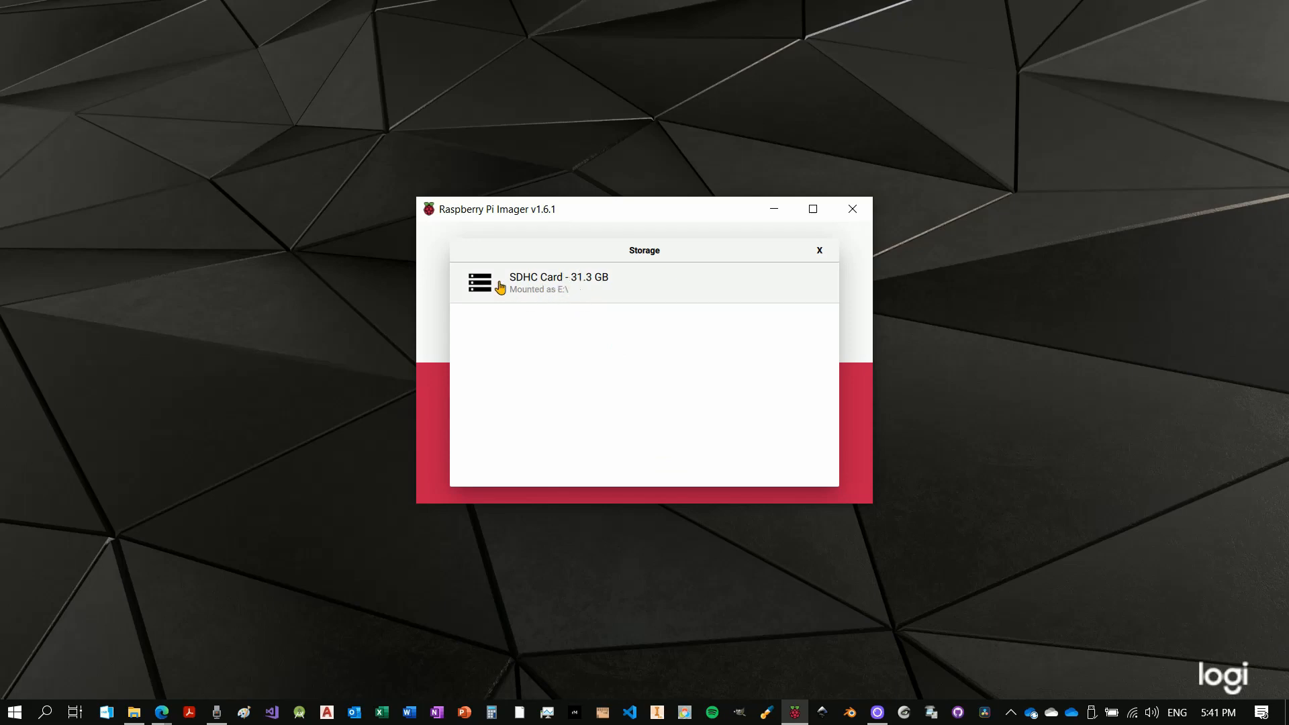
pyautogui.click(557, 282)
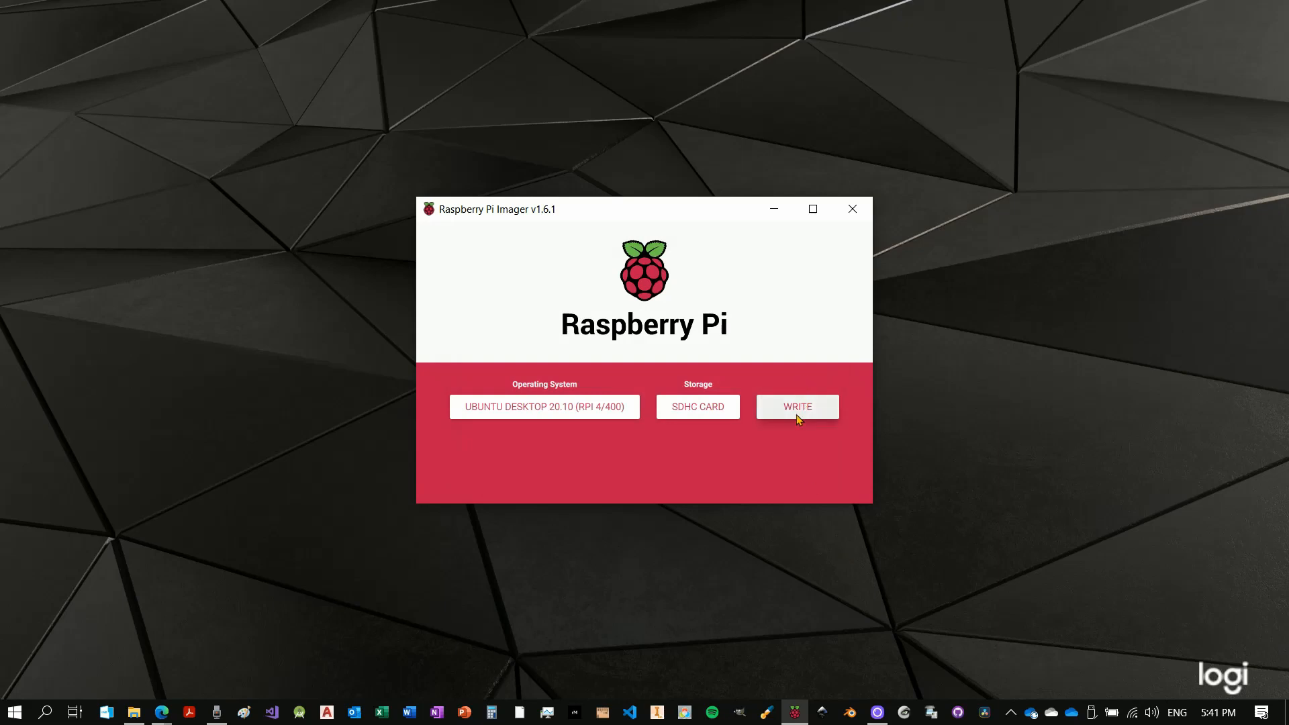
pyautogui.click(795, 407)
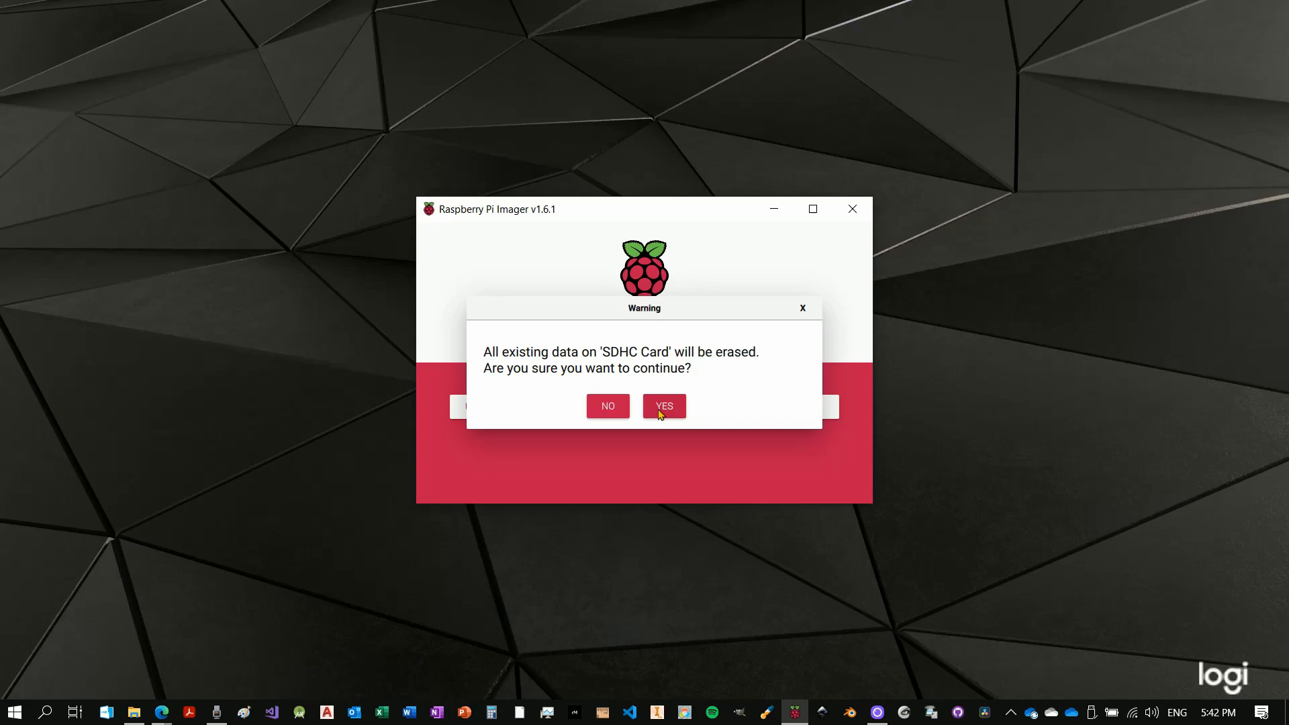
# Step: Confirm erasing the SDHC Card and let Ubuntu Desktop 20.10 finish writing
pyautogui.click(664, 406)
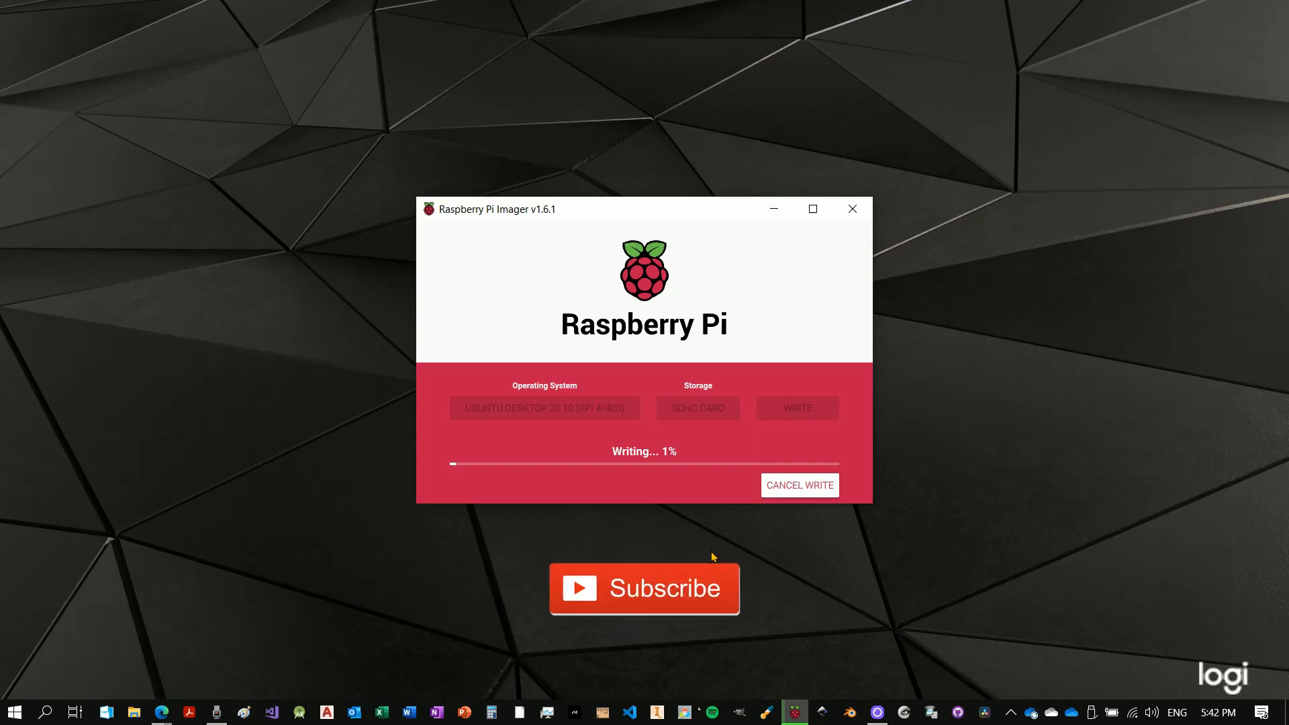
pyautogui.click(643, 588)
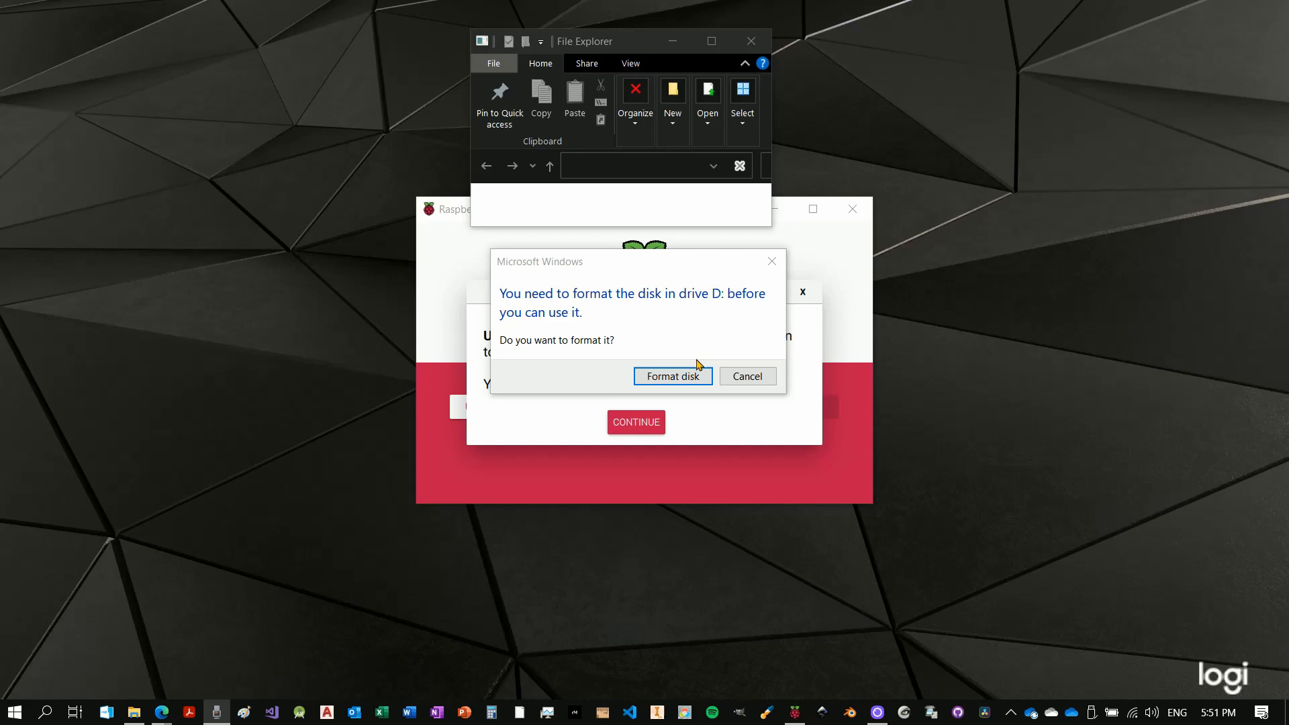
pyautogui.moveTo(741, 418)
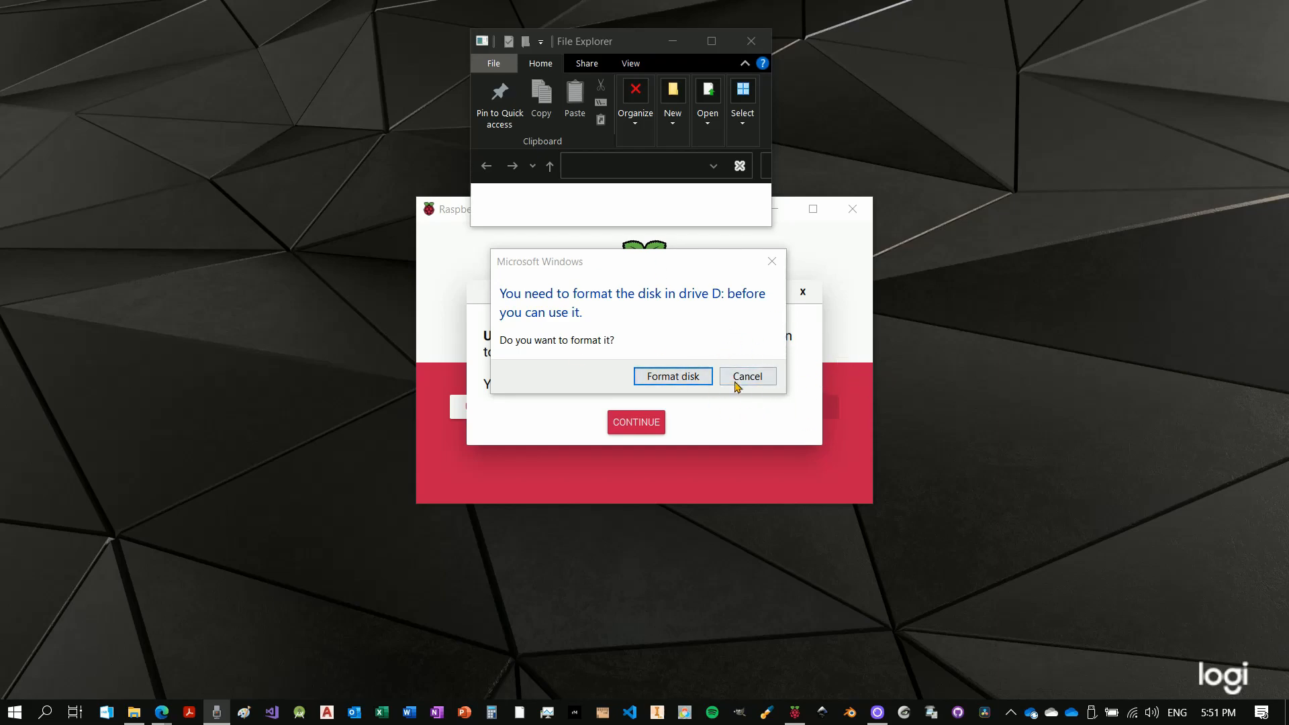
# Step: Cancel formatting drive D and dismiss the 'Location is not available' error
pyautogui.click(746, 375)
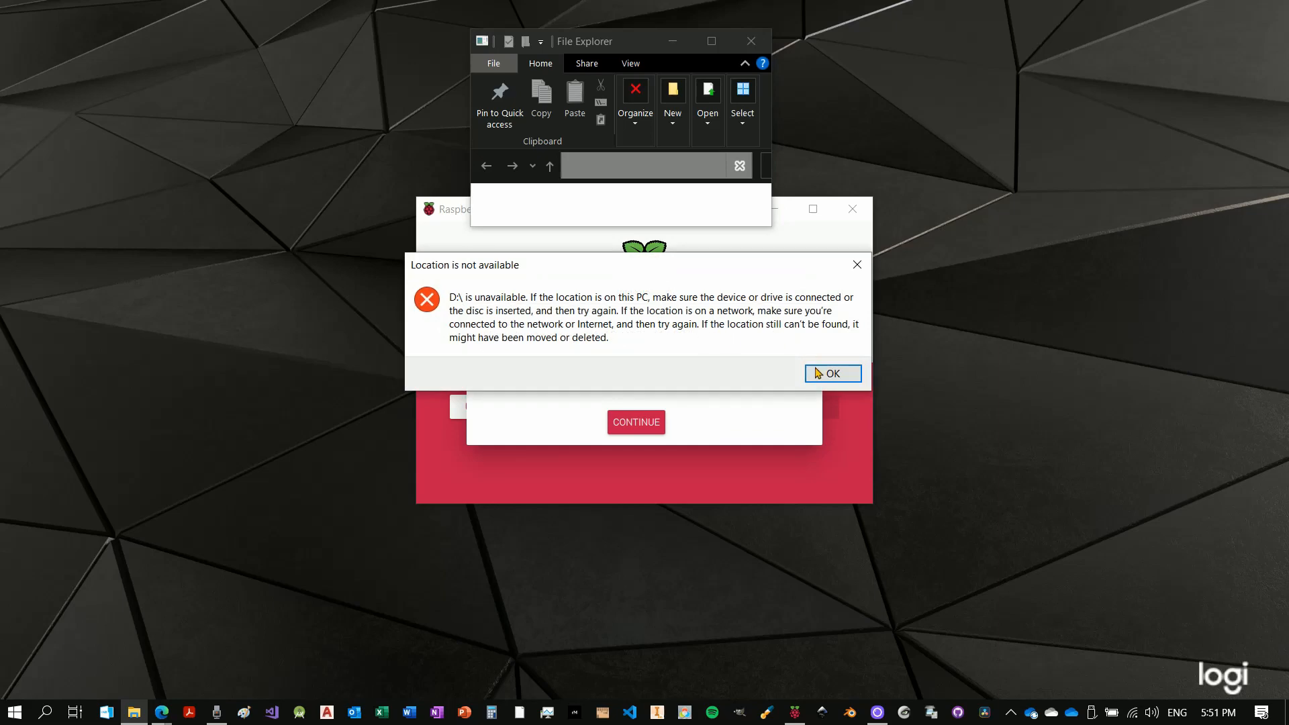
pyautogui.click(831, 373)
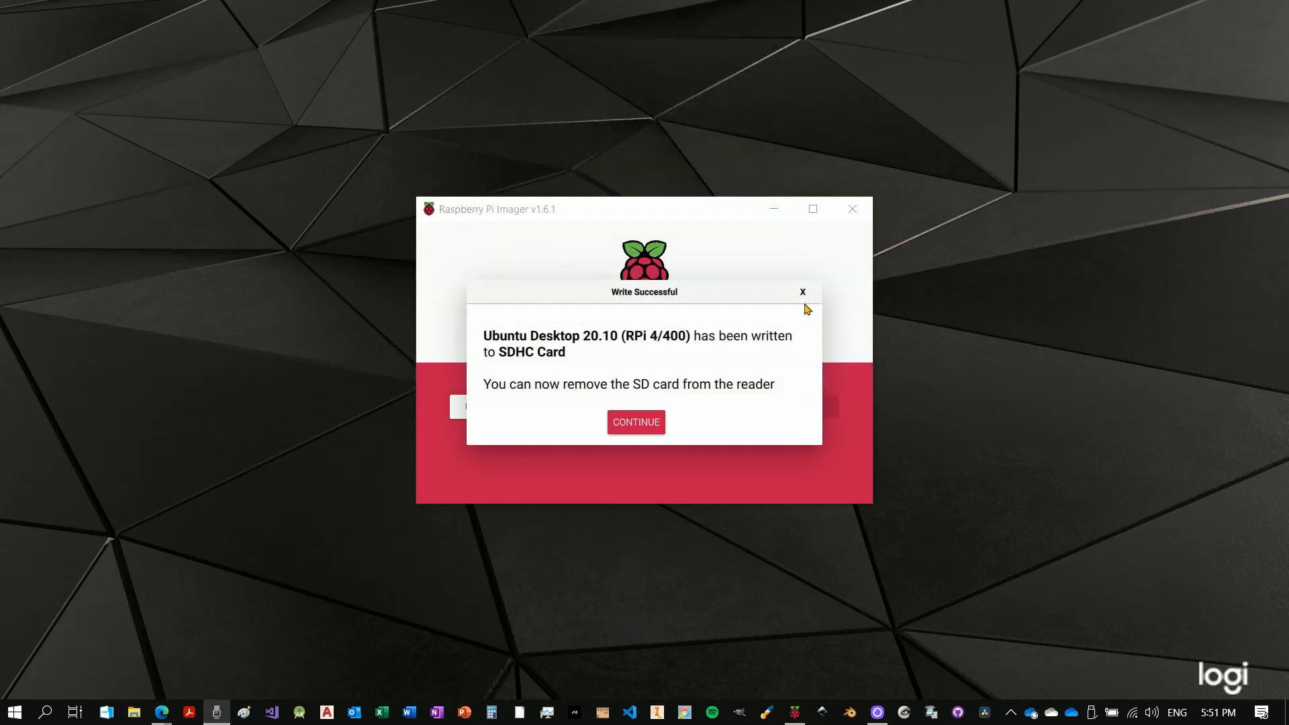
pyautogui.moveTo(598, 349)
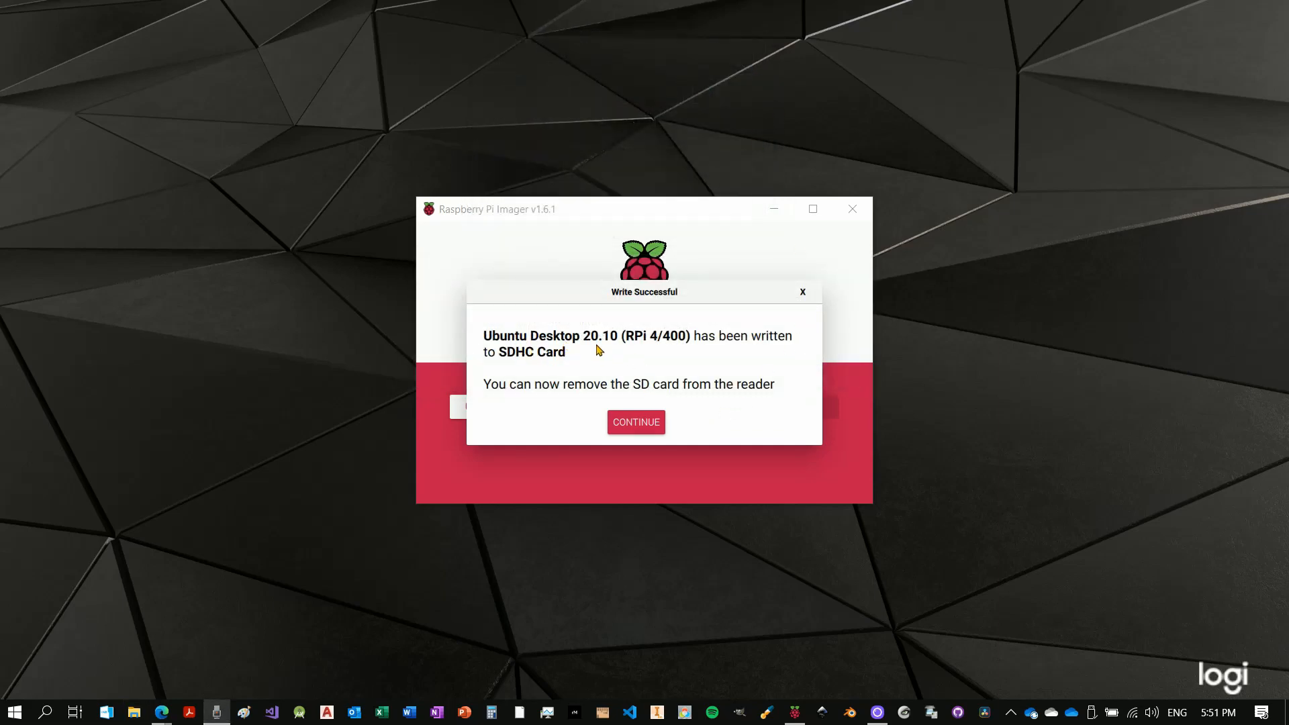
pyautogui.moveTo(589, 435)
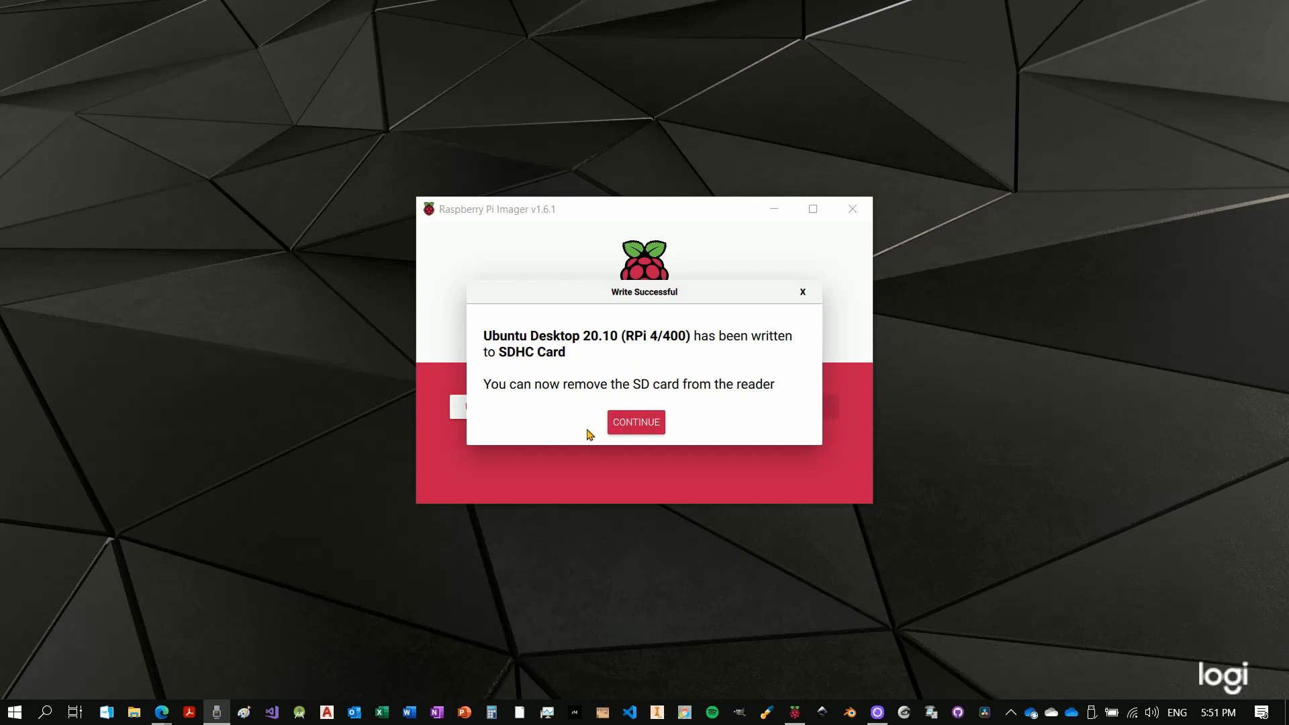
# Step: Acknowledge the Write Successful message and close Raspberry Pi Imager
pyautogui.click(636, 421)
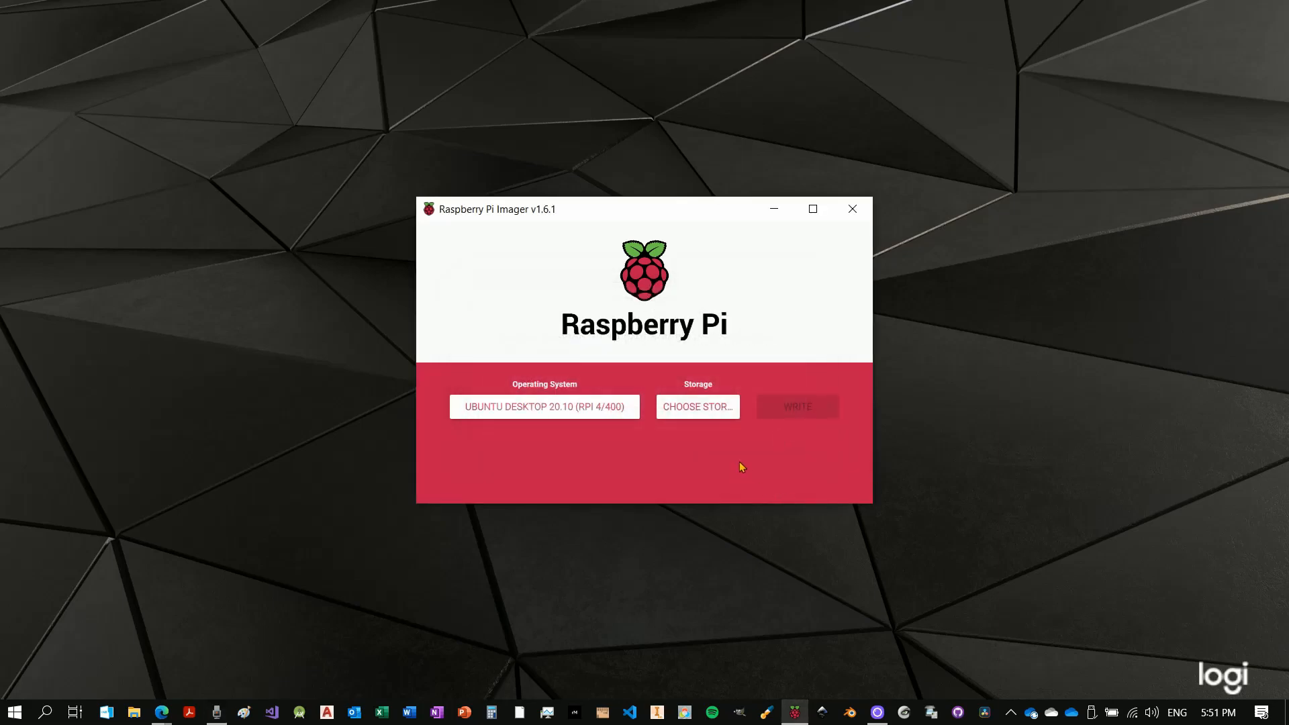
pyautogui.moveTo(852, 208)
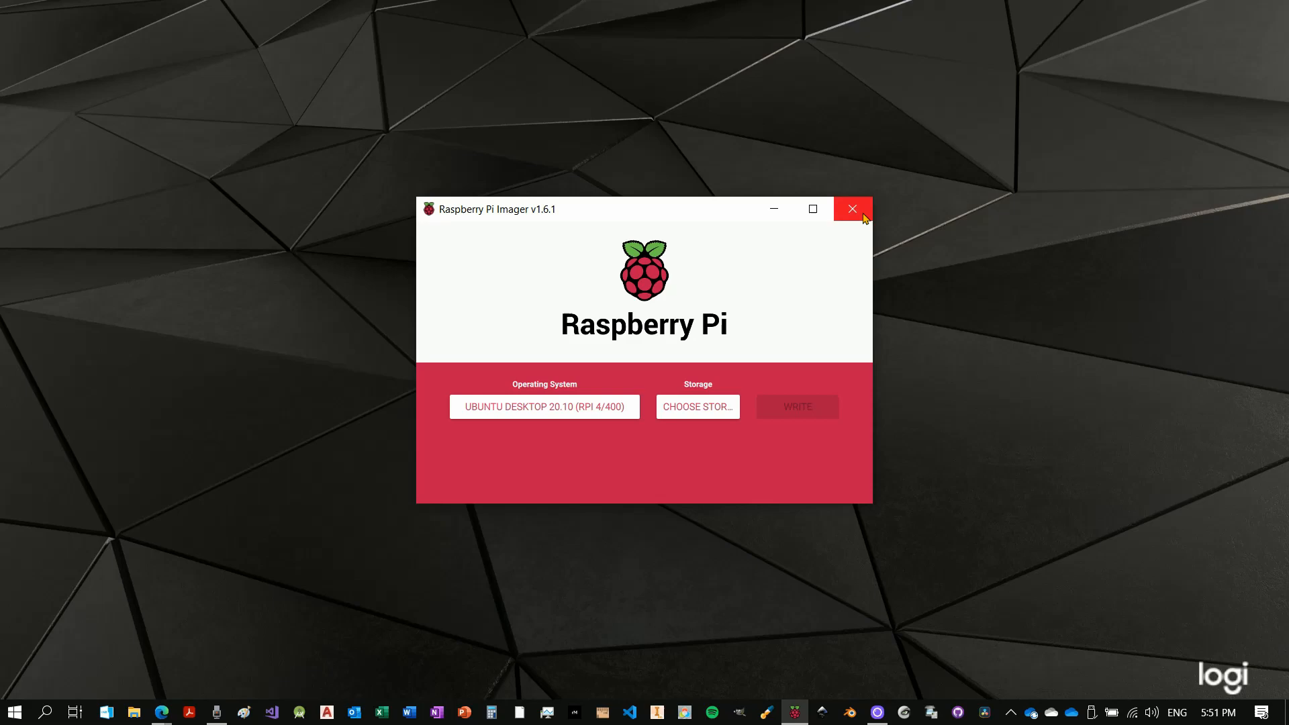
pyautogui.click(852, 209)
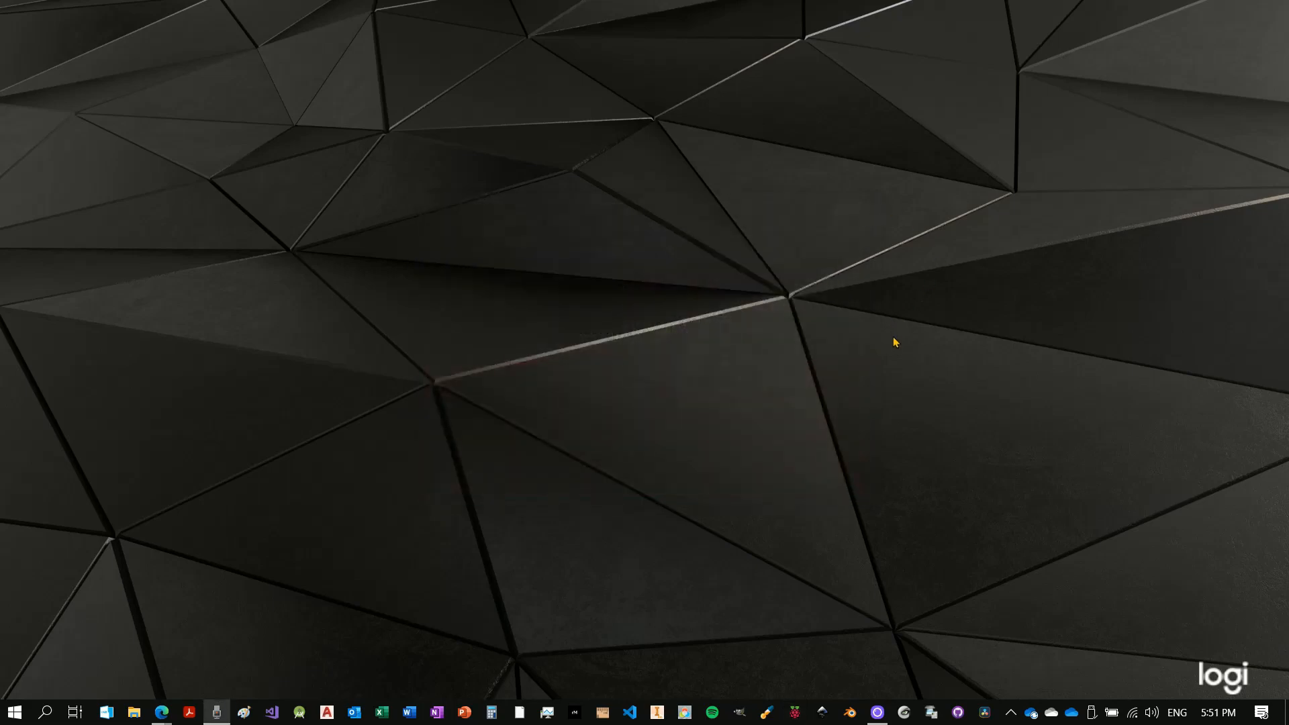